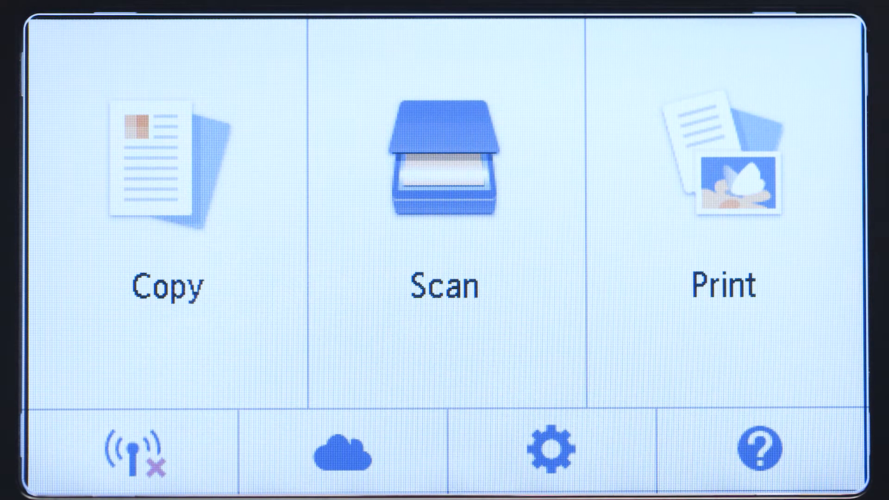
On the TS6020 touchscreen, go from the wireless icon through LAN settings to Wireless LAN setup
click(130, 451)
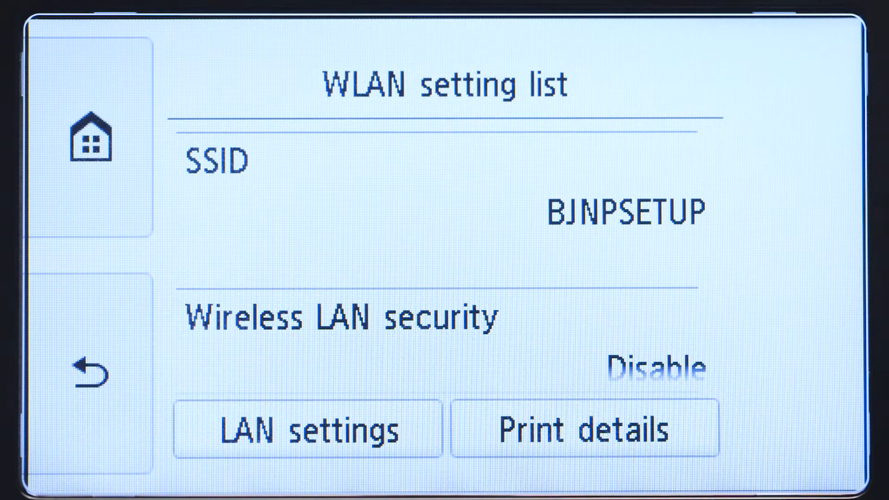
click(308, 428)
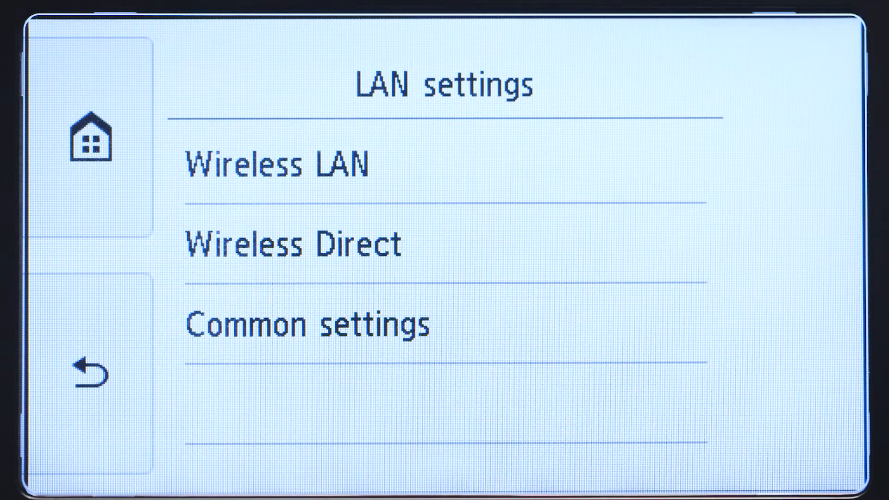
click(340, 163)
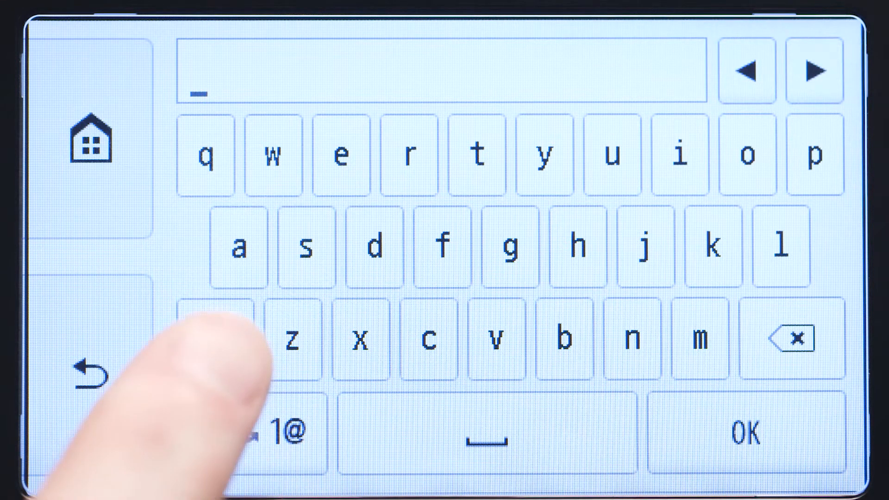
Enter the eight-character Wi-Fi passphrase and submit it to connect the TS6020 to the router
click(215, 335)
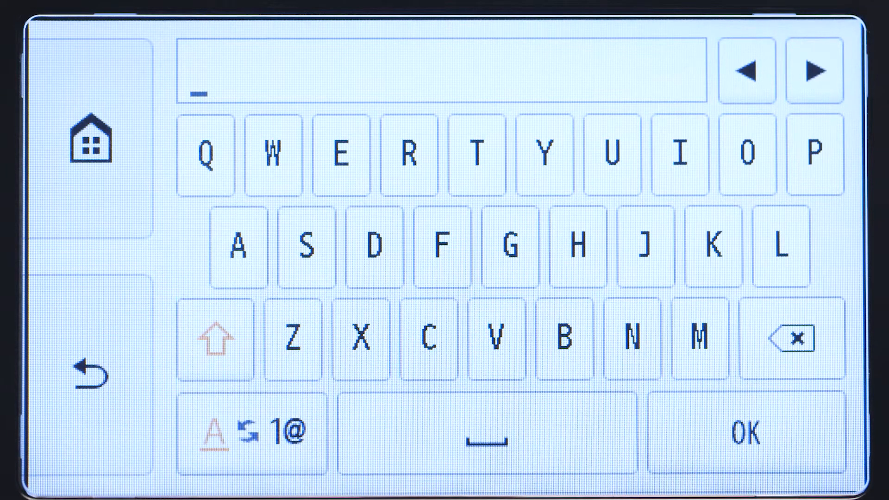
click(253, 432)
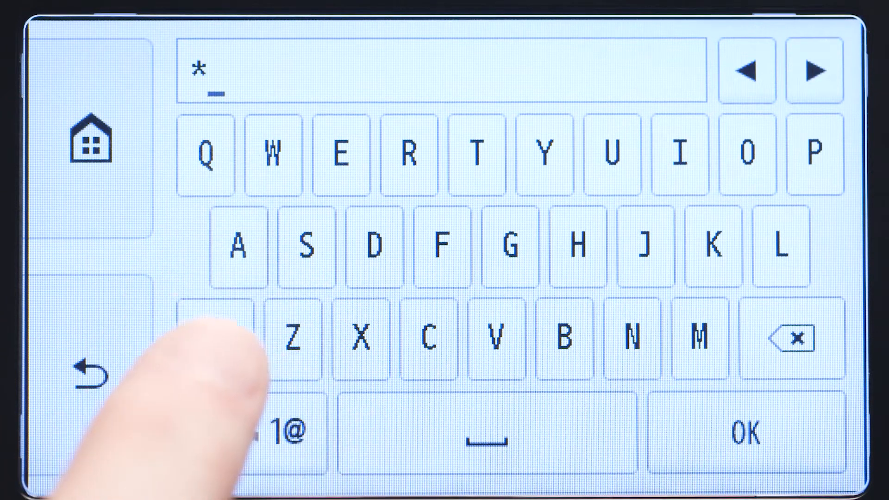
click(214, 340)
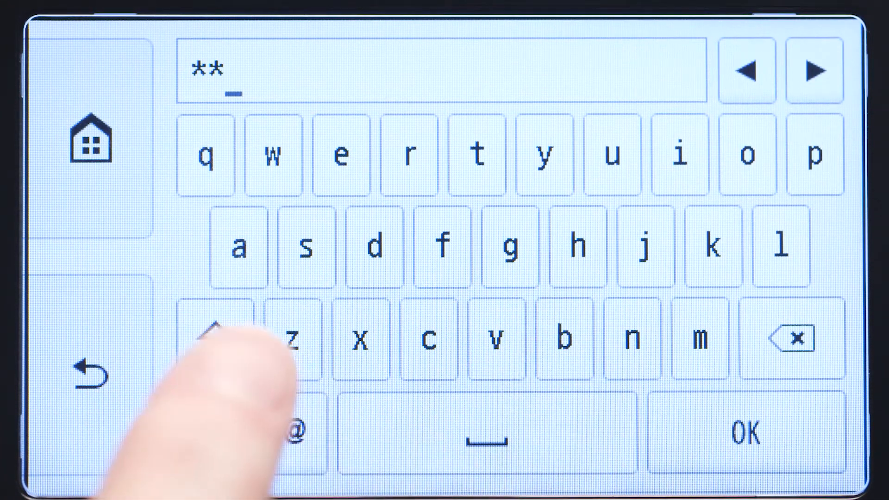
click(217, 338)
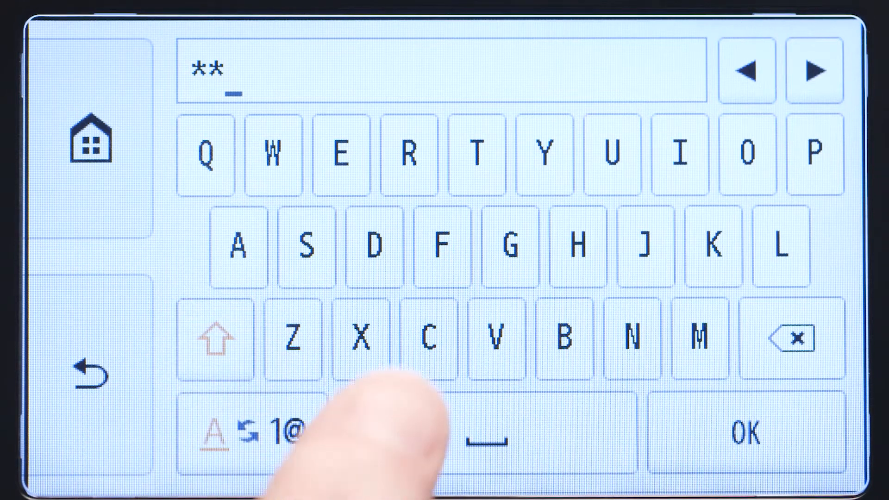
click(281, 437)
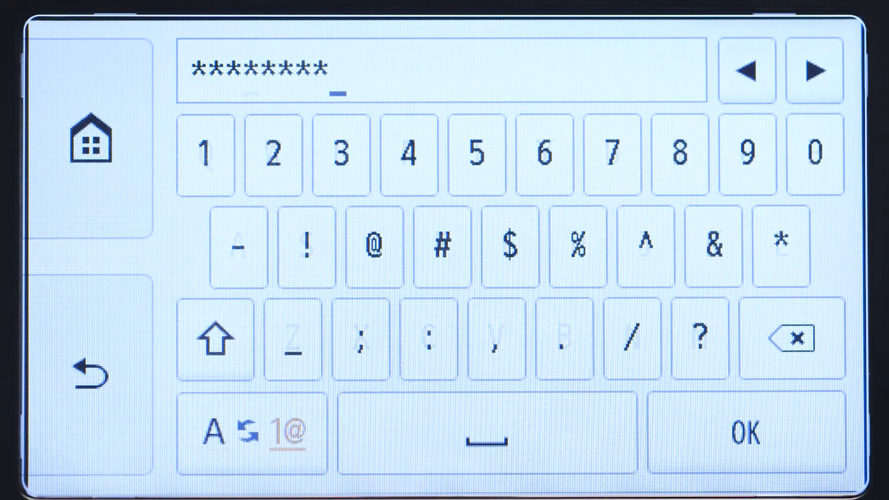
click(744, 432)
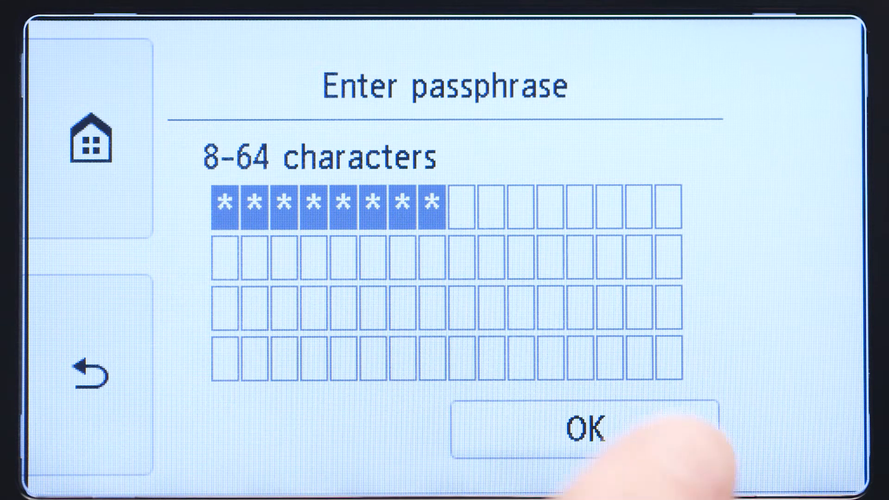
click(587, 425)
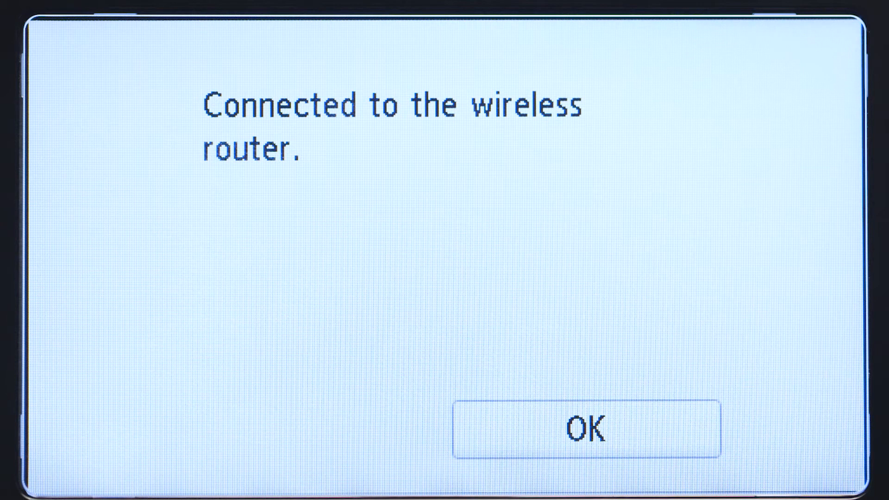
Dismiss the router-connected message, search 'TS60' on Canon IJ Setup, and scroll the Mac download page
click(586, 428)
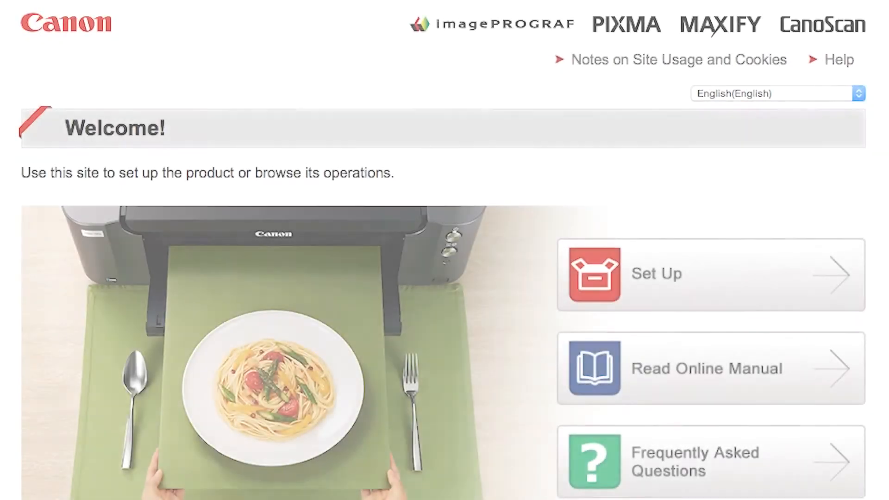
click(656, 273)
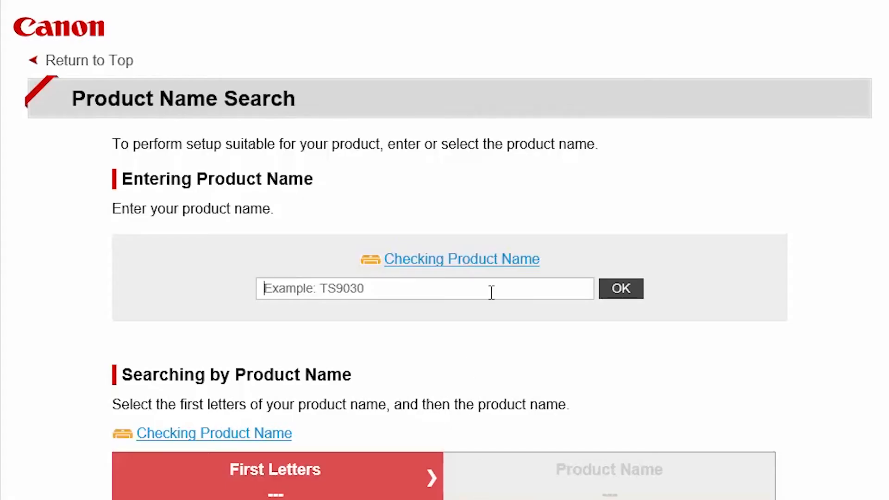
text(TS6020)
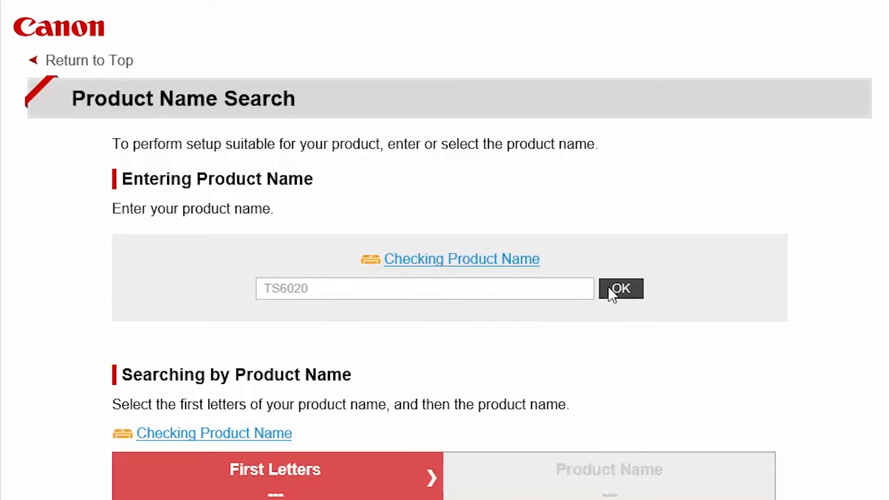
click(621, 289)
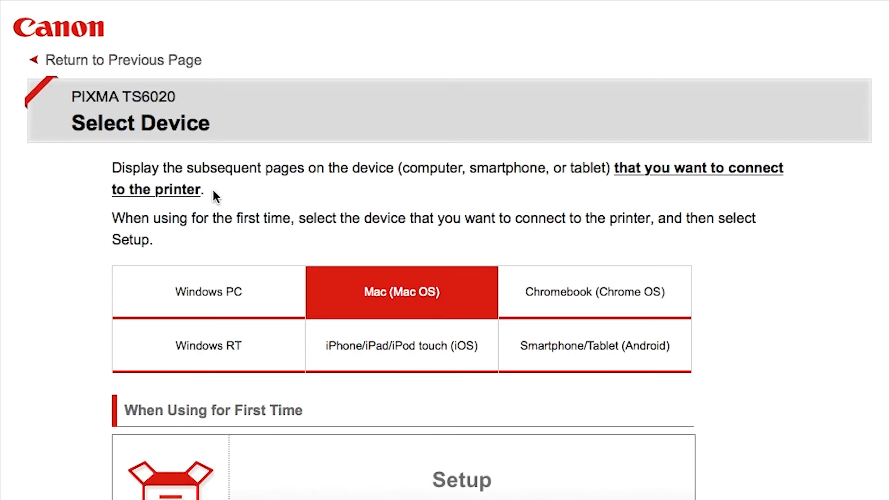
scroll(down, 3)
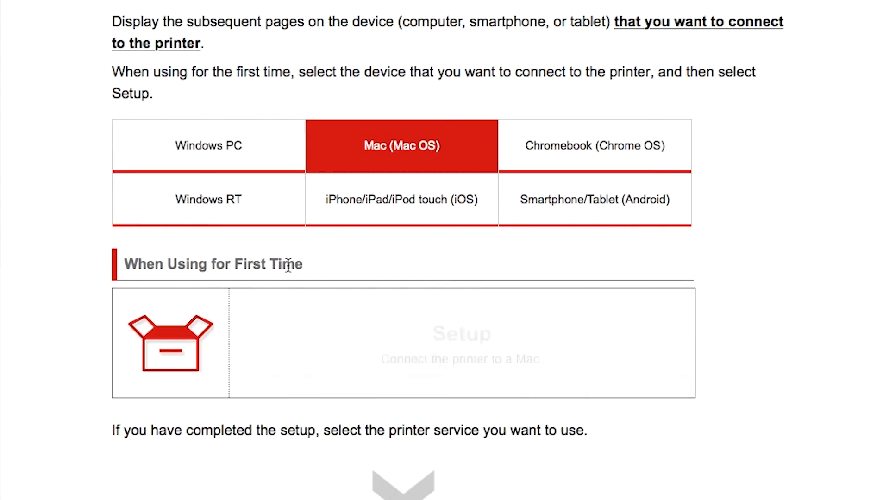
scroll(down, 3)
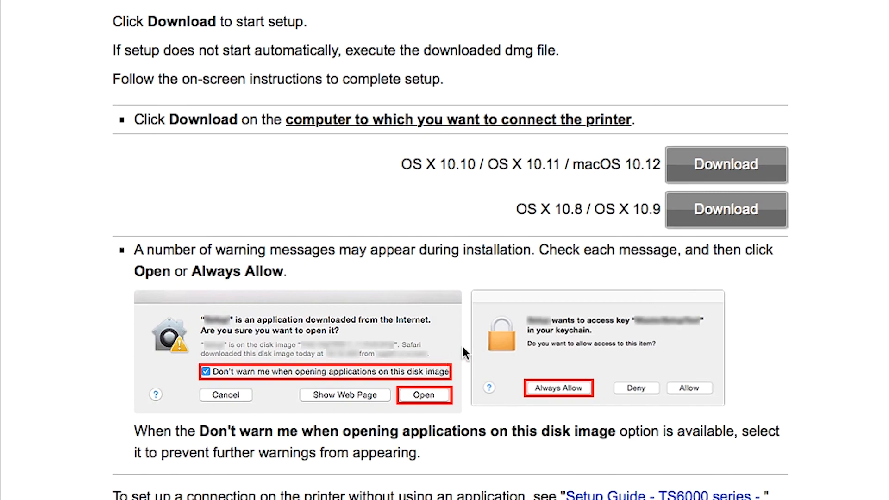
scroll(up, 3)
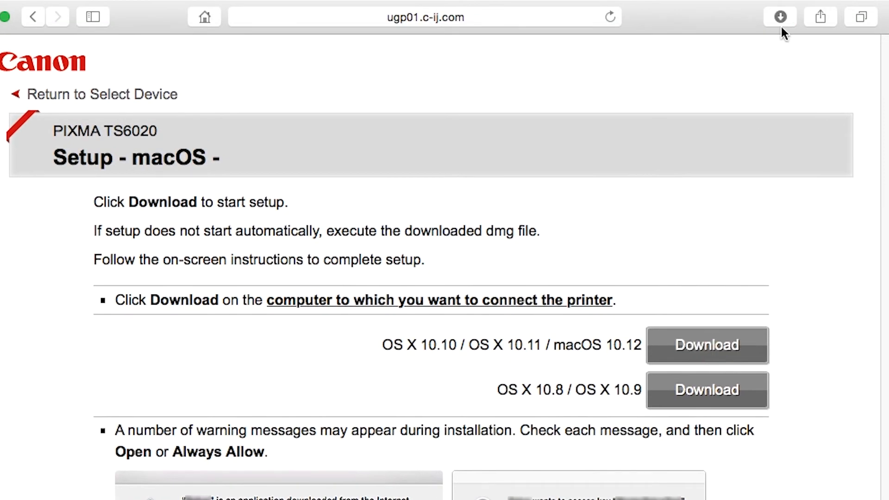
Open mac-ts6000-1_2-mcd.dmg from Safari's Downloads and allow the Setup app to run
click(779, 17)
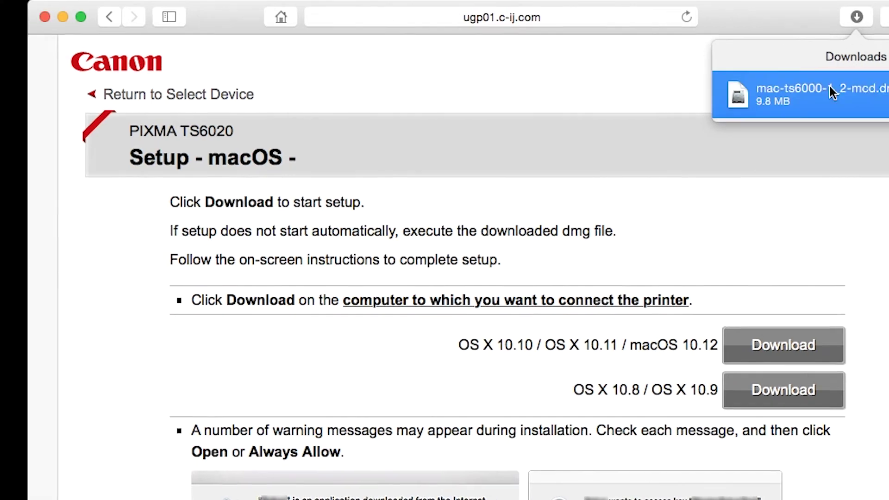
click(794, 94)
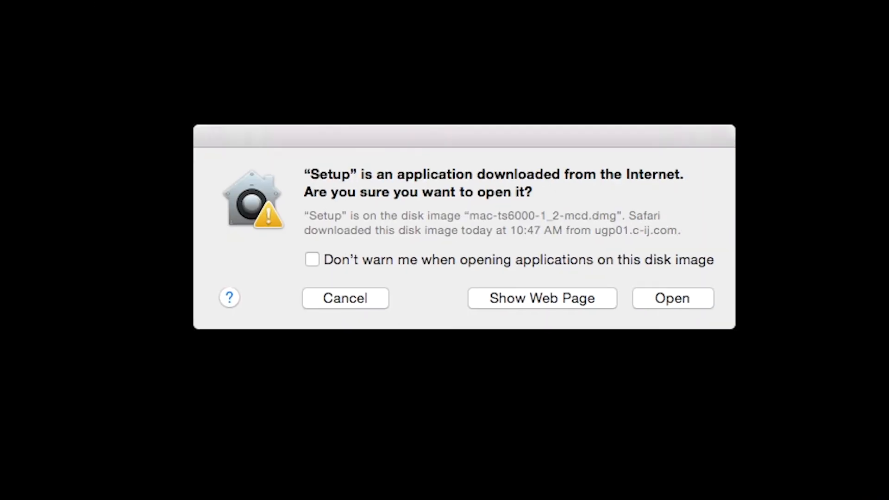
mouse_move(274, 202)
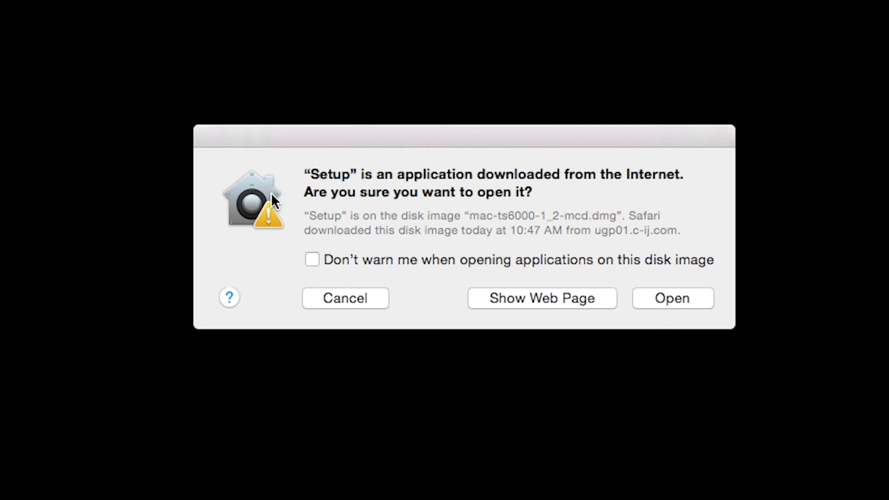
click(671, 298)
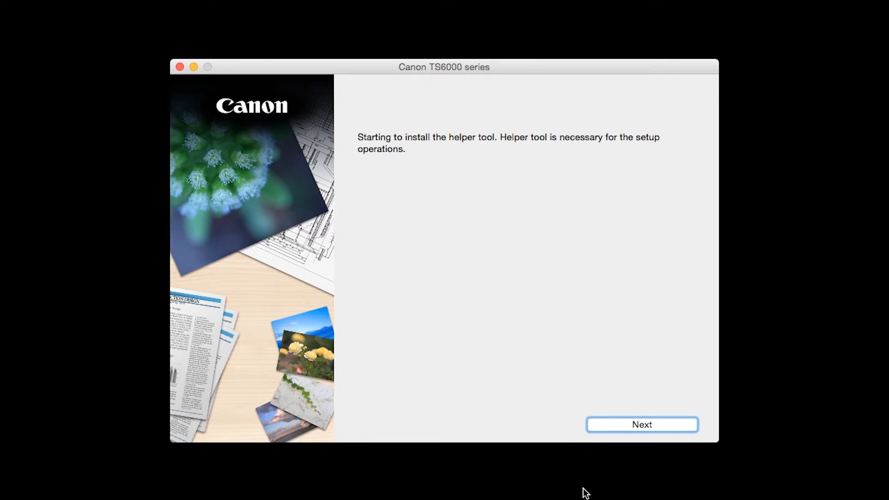
Authorize the setup helper tool installation with the administrator password
click(642, 424)
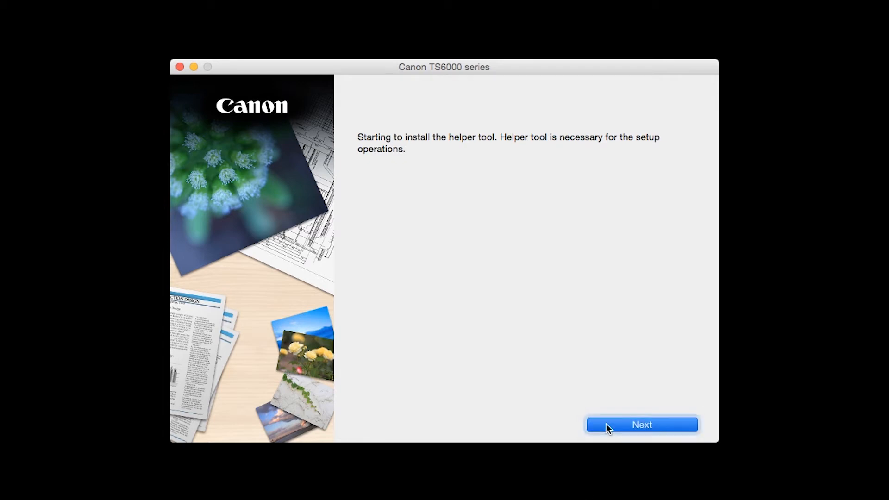
click(641, 425)
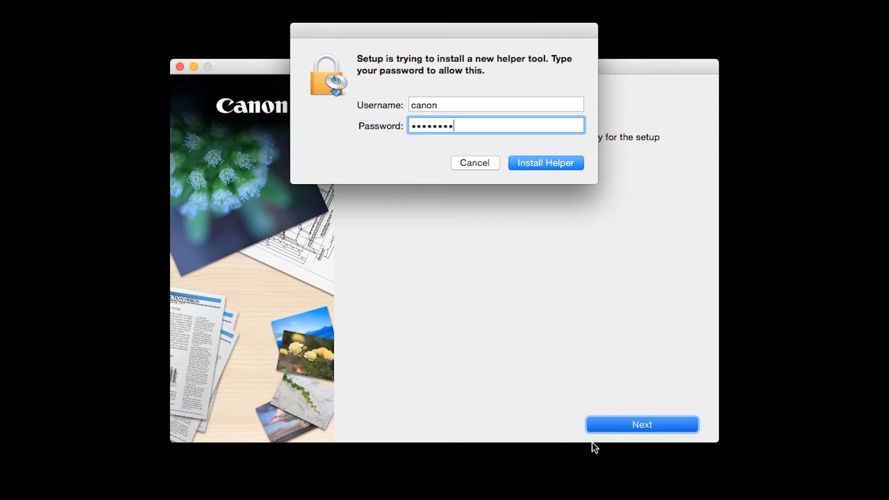
mouse_move(554, 167)
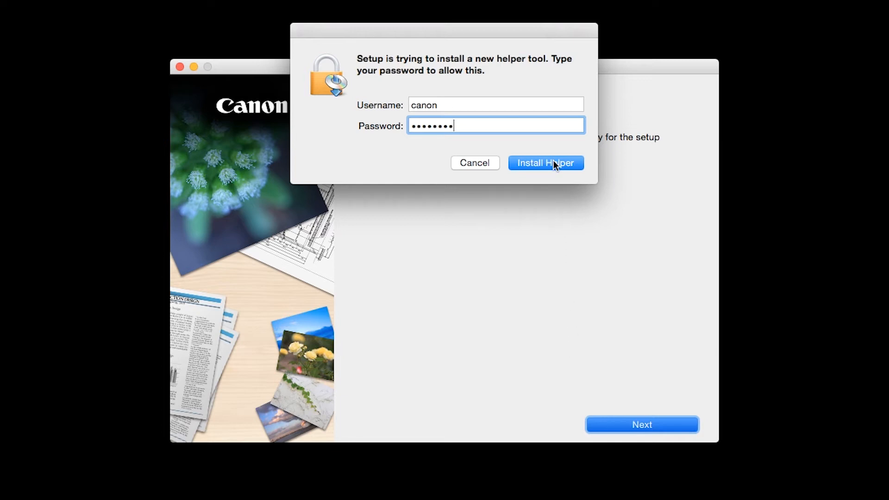
click(545, 163)
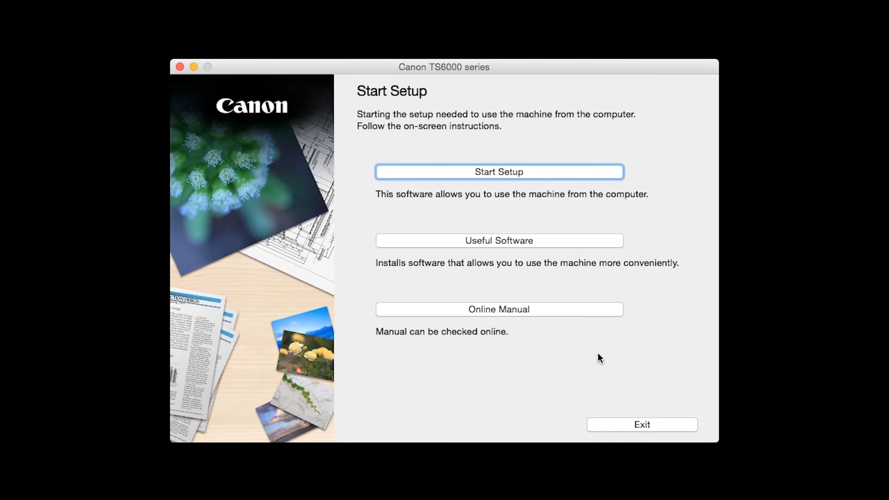
mouse_move(620, 477)
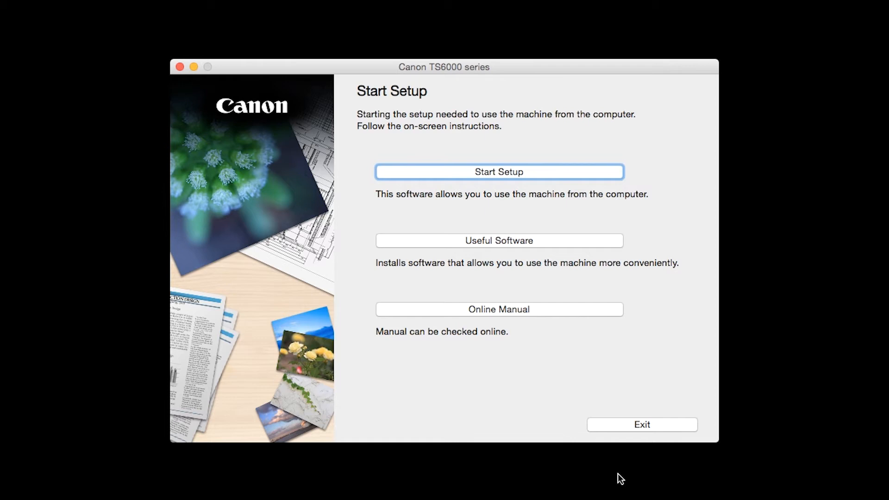
mouse_move(559, 176)
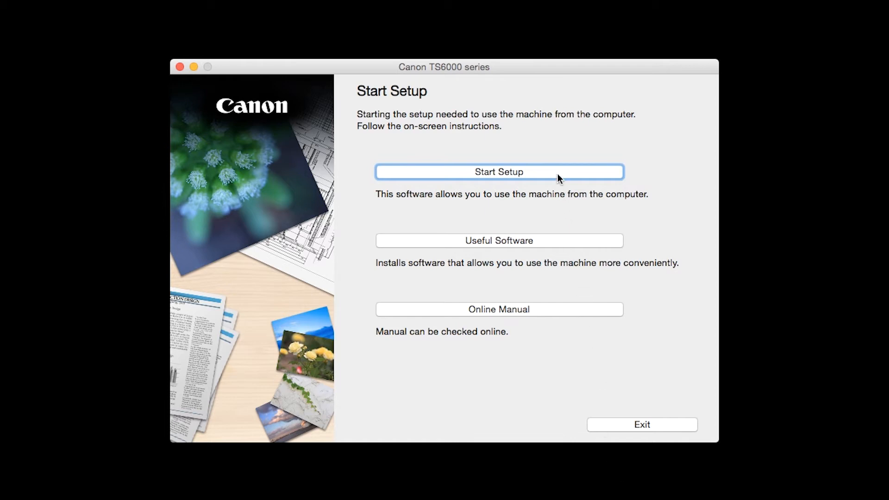
Start setup, confirm United States, accept the License Agreement, and agree to the Extended Survey Program
click(498, 172)
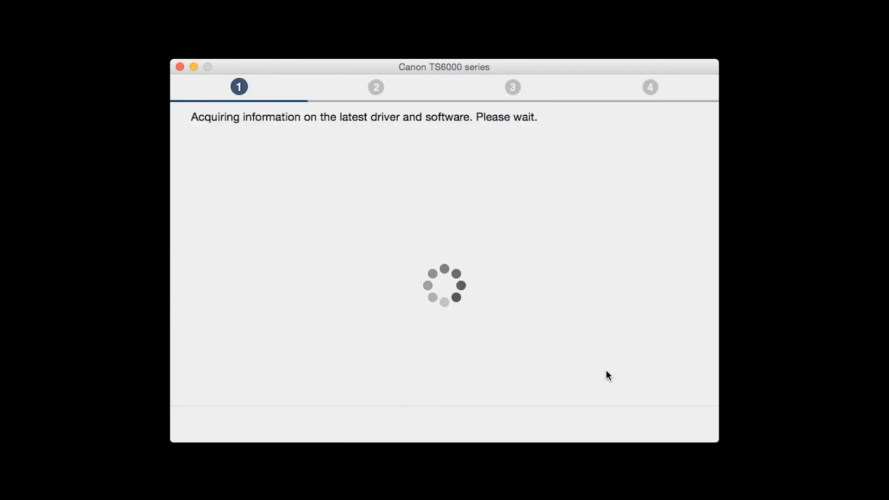
mouse_move(640, 462)
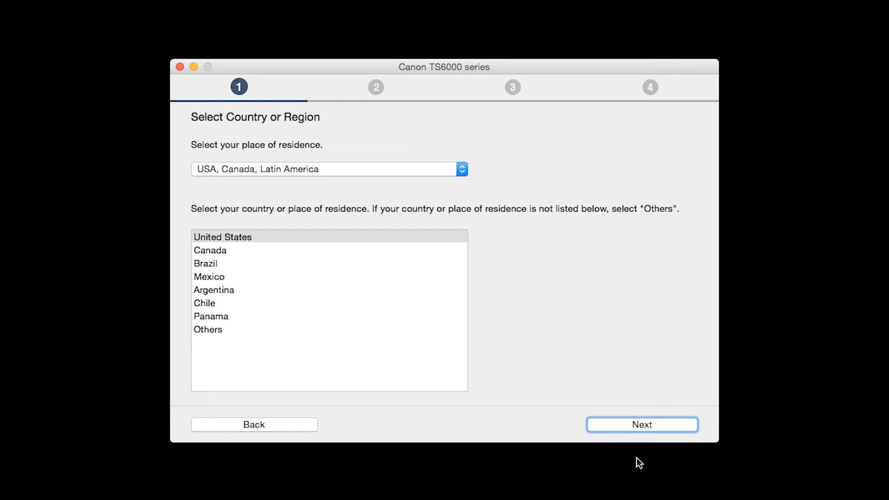
mouse_move(430, 312)
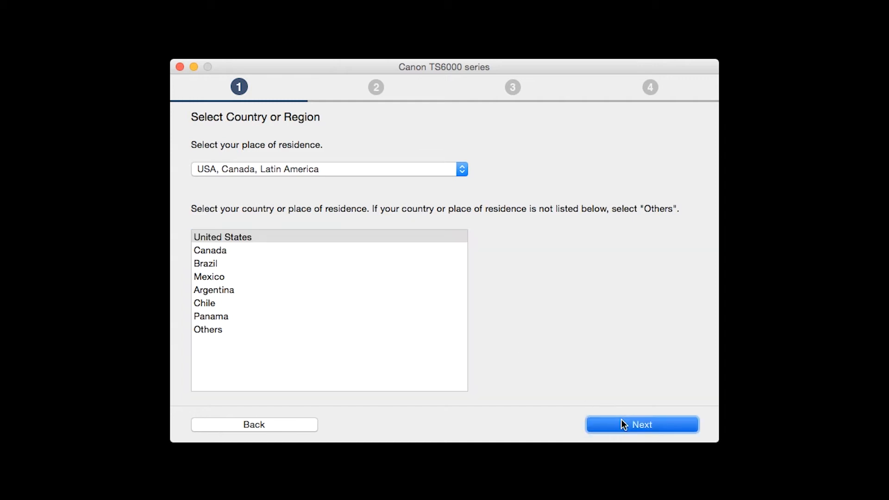
click(642, 424)
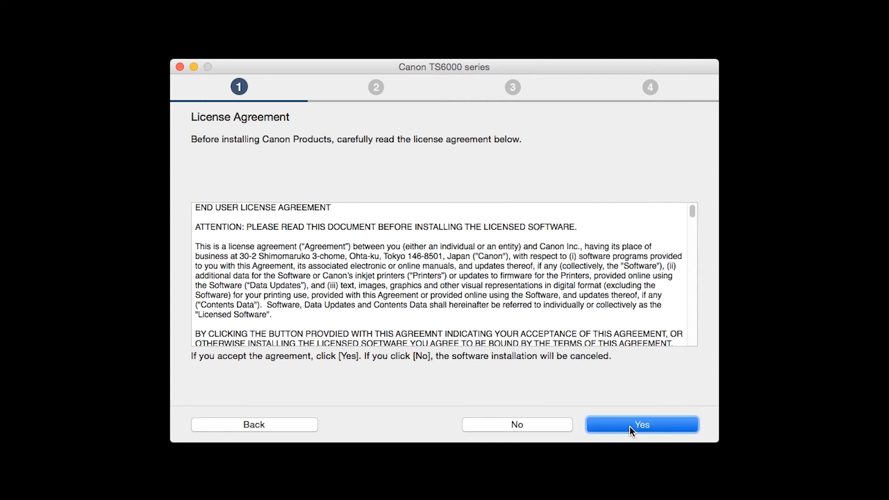
click(641, 424)
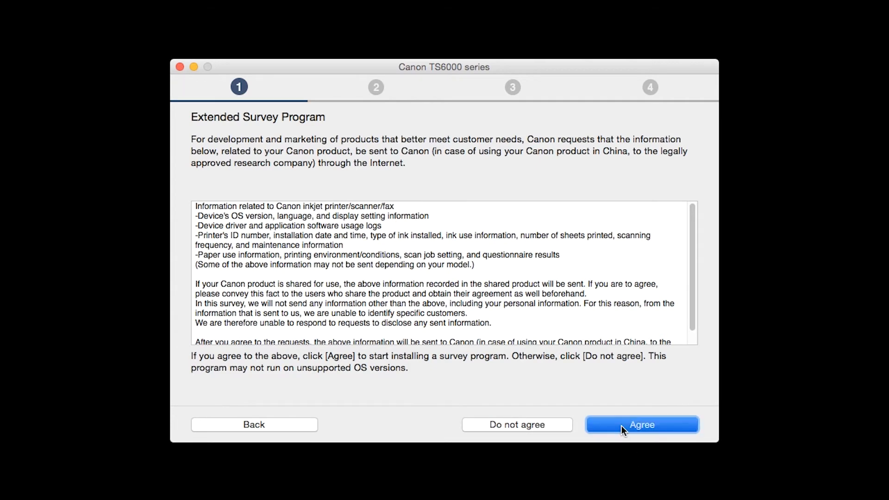
click(641, 424)
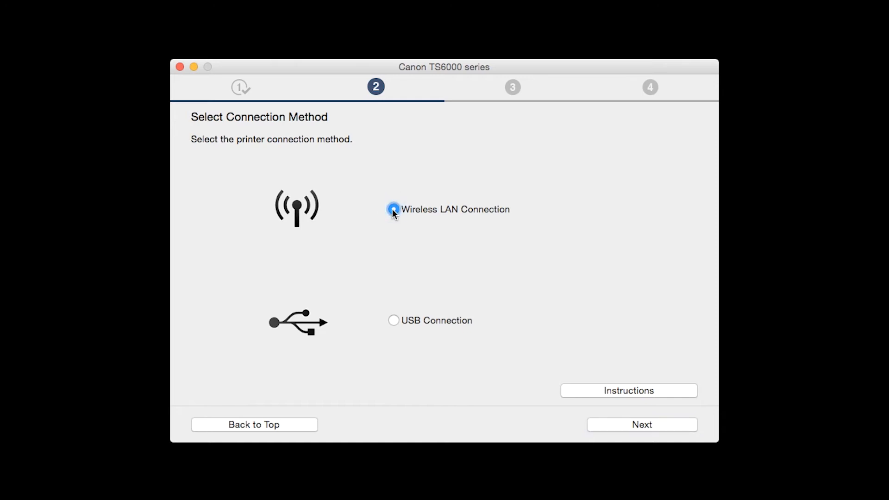
Select Wireless LAN Connection and confirm the printer is powered on
click(394, 210)
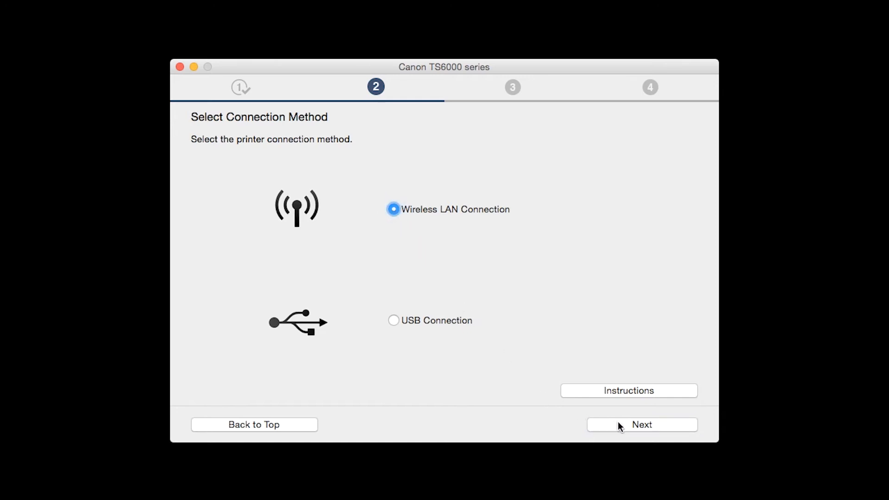
click(642, 425)
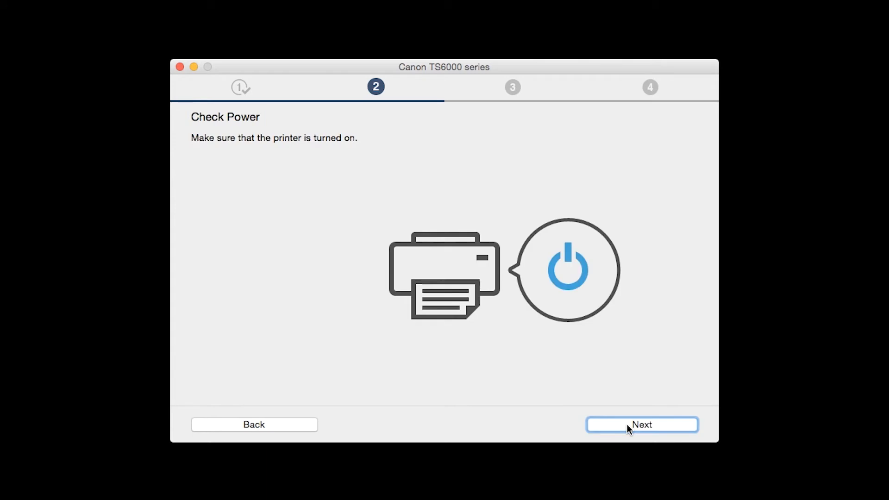
mouse_move(640, 438)
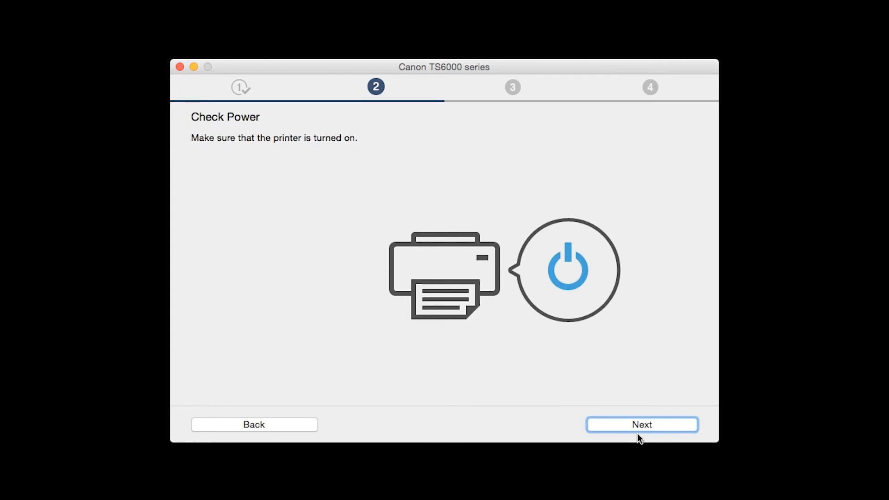
click(642, 424)
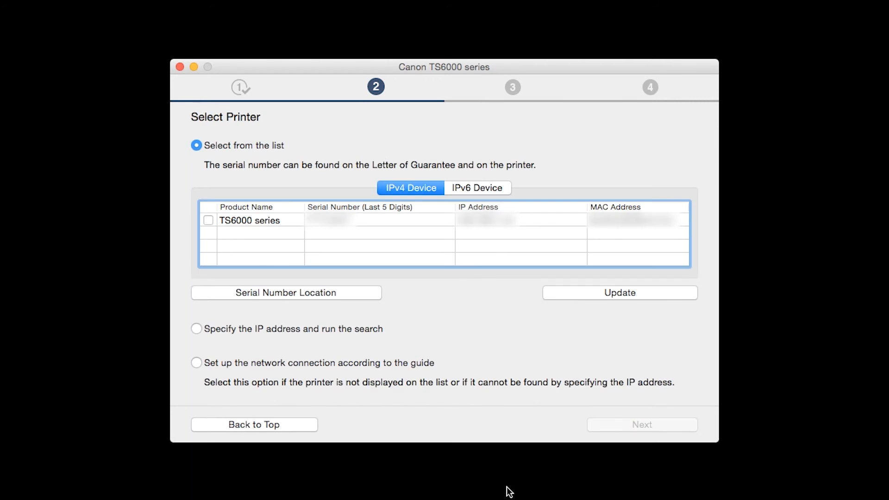
mouse_move(205, 228)
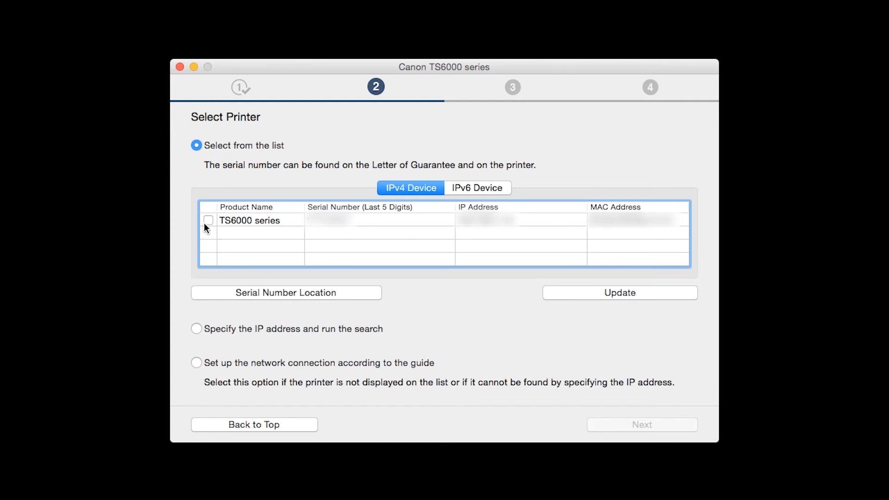
Tick the detected TS6000 series printer in Select Printer and continue
click(208, 220)
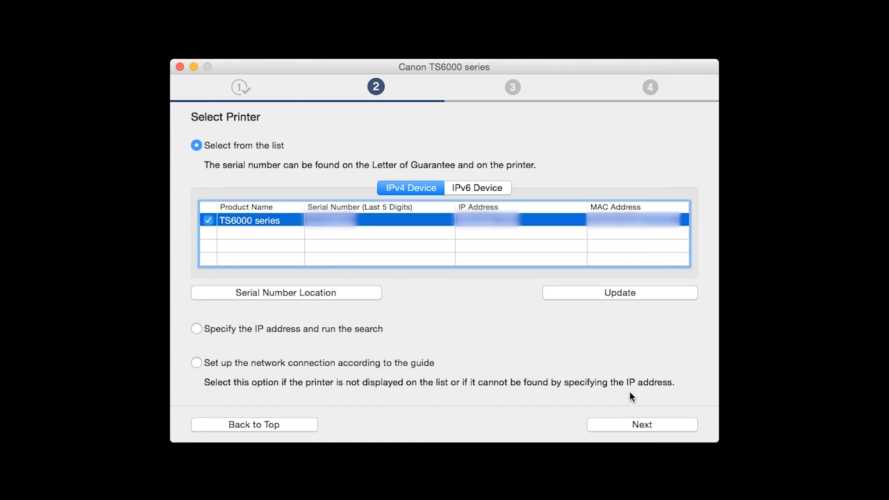
click(642, 425)
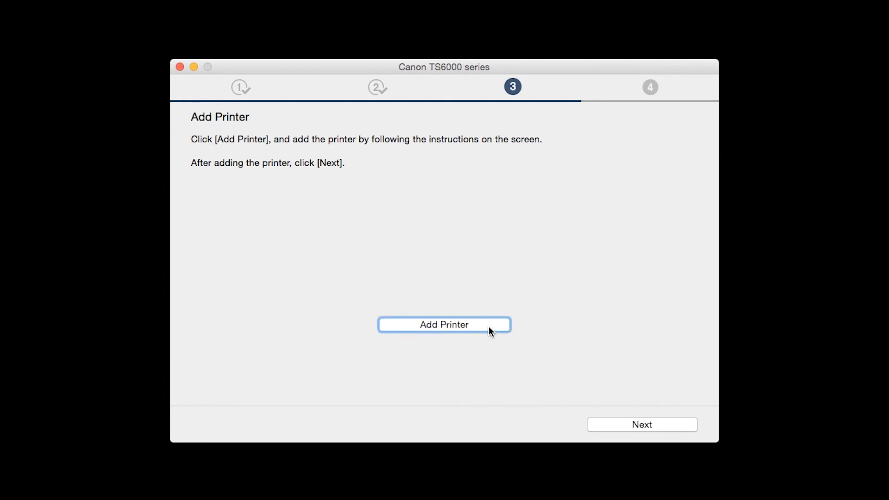
Add the Canon TS6000 series printer to the Mac with its Canon TS6000 series driver
click(444, 324)
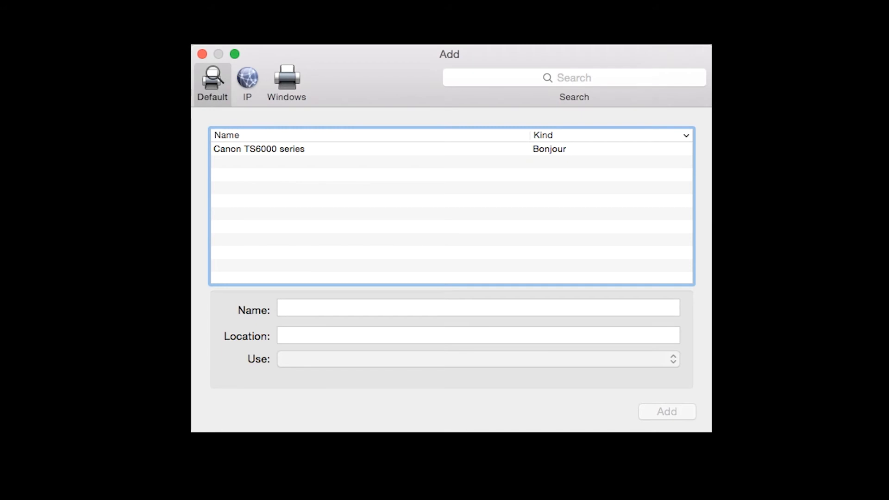
click(258, 149)
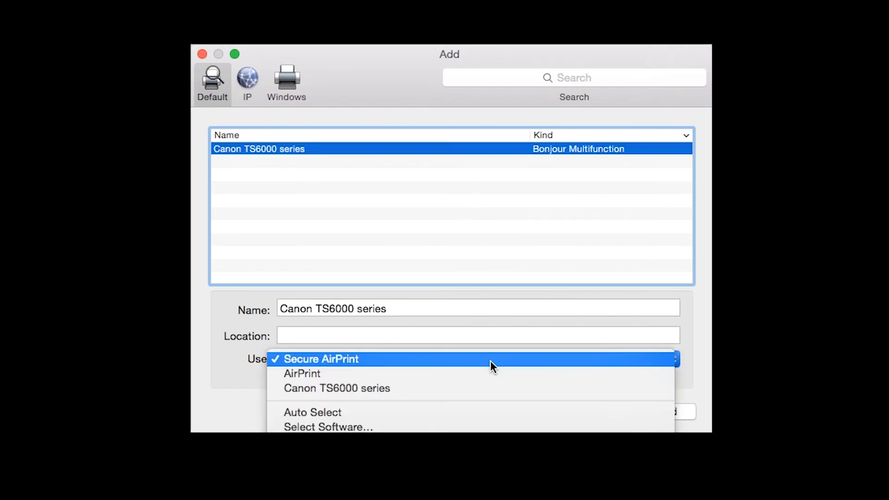
click(336, 388)
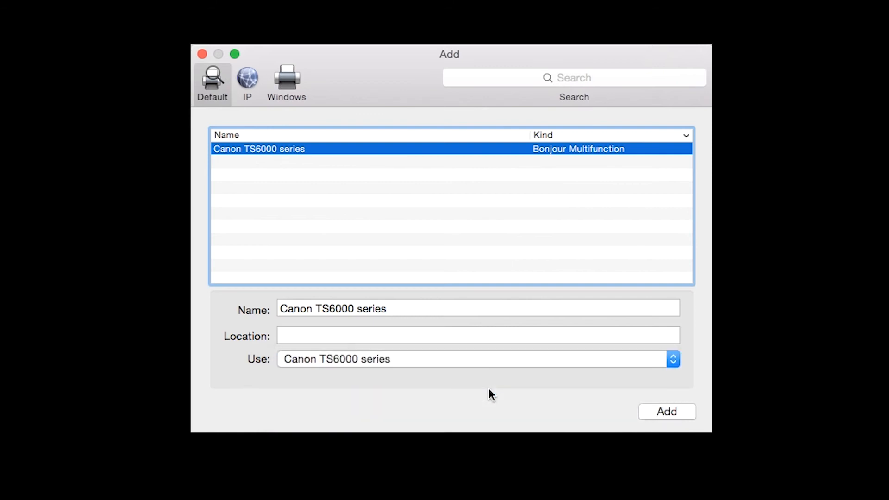
click(667, 411)
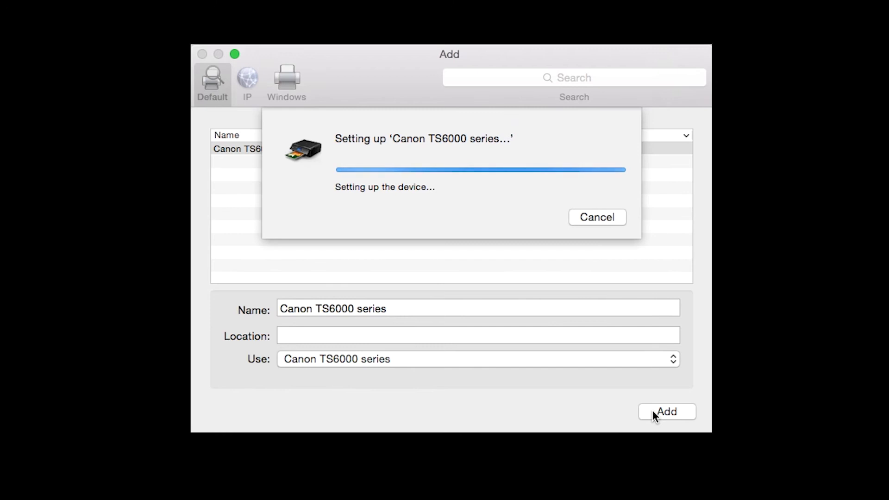
click(667, 412)
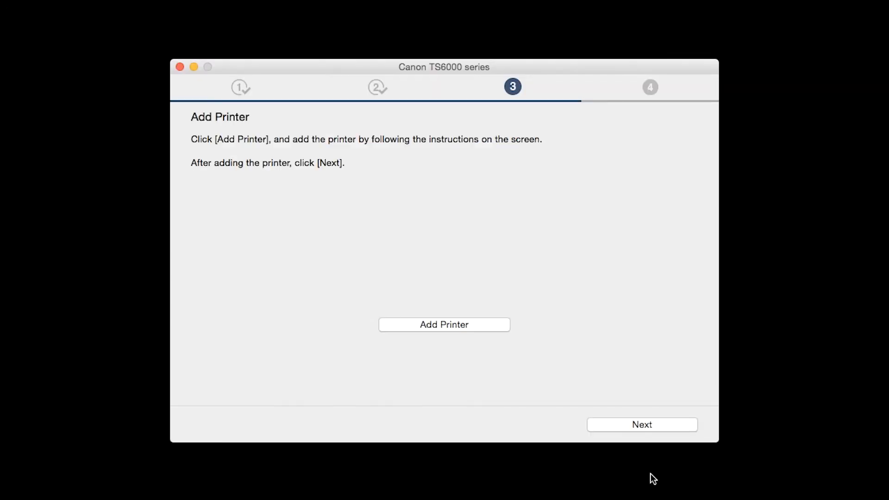
mouse_move(655, 440)
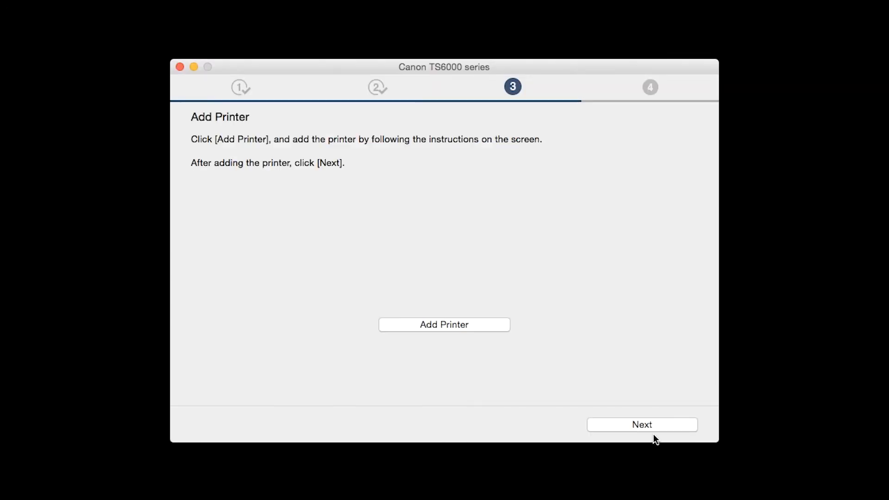
Print a test page on plain paper and continue to the Setup Complete screen
click(641, 424)
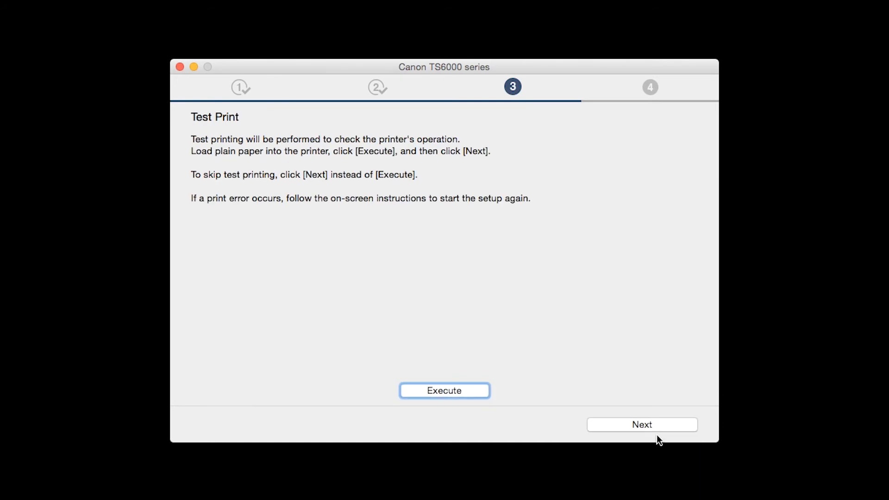
mouse_move(661, 460)
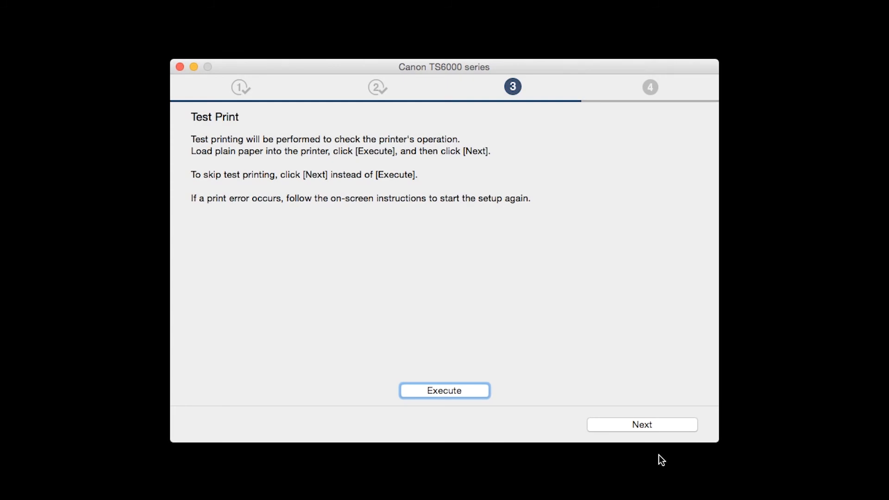
mouse_move(480, 398)
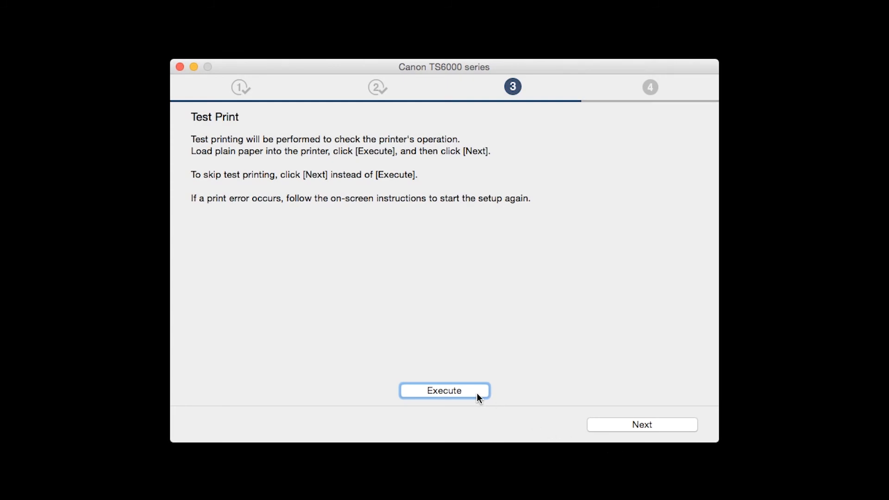
click(444, 390)
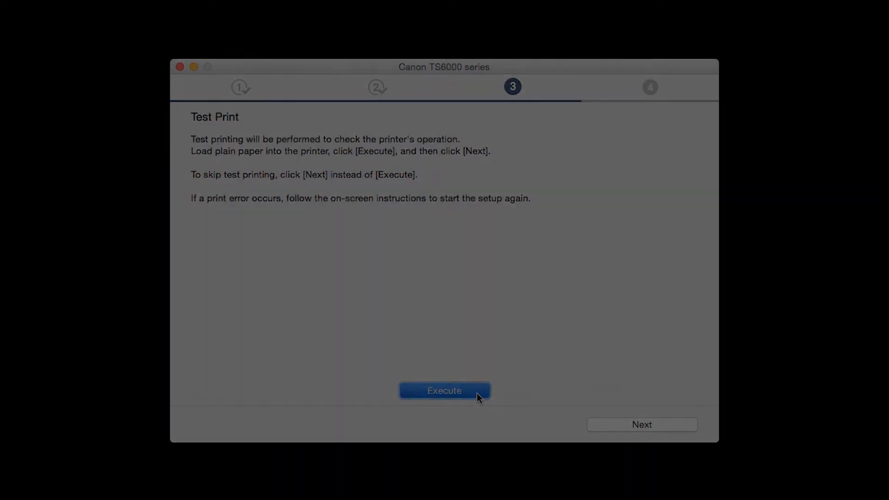
mouse_move(618, 471)
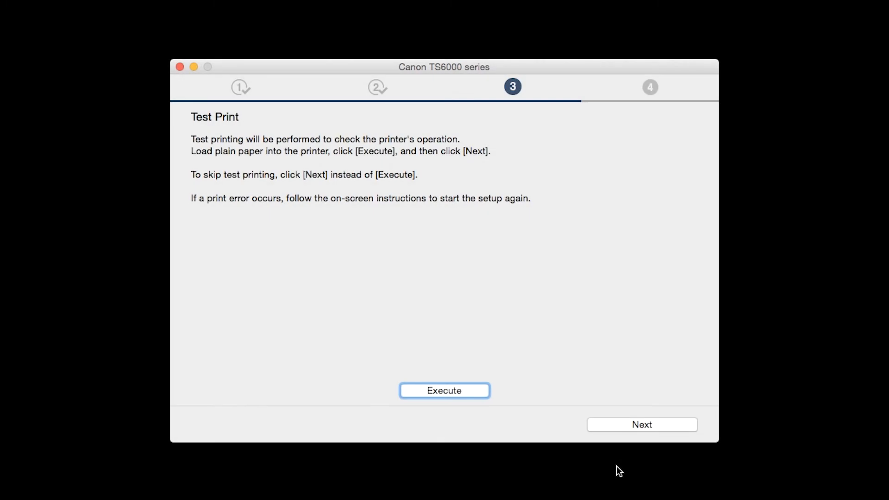
mouse_move(623, 442)
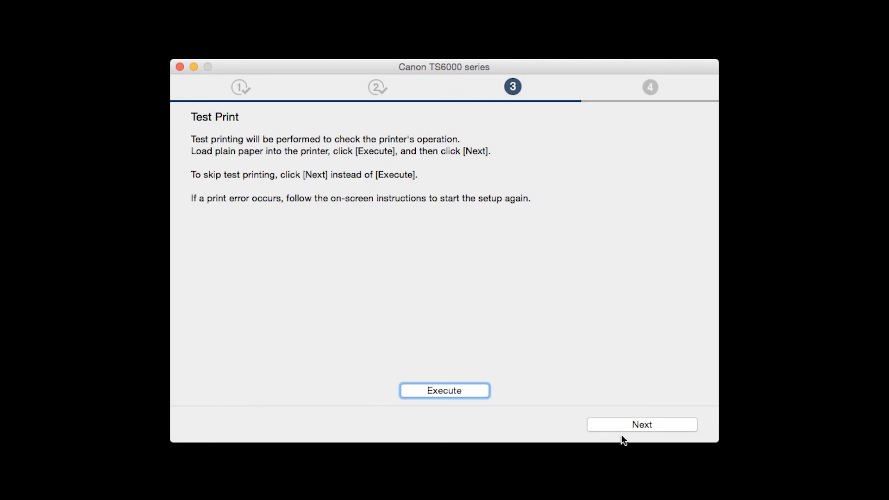
click(641, 424)
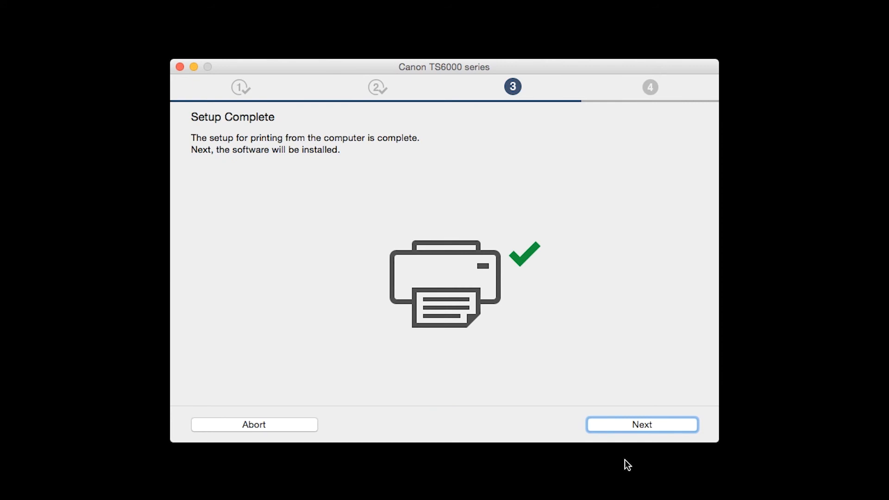
mouse_move(626, 457)
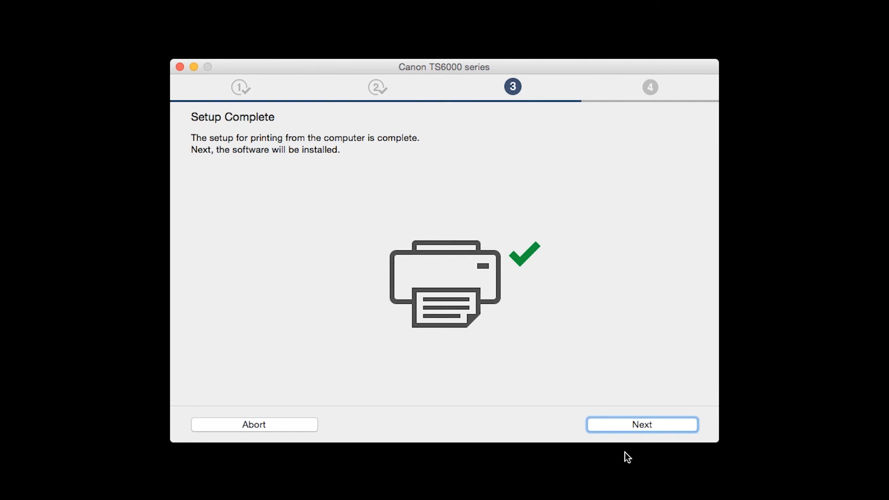
Install IJ Scan Utility, User's Manual, My Image Garden and Quick Menu
click(642, 424)
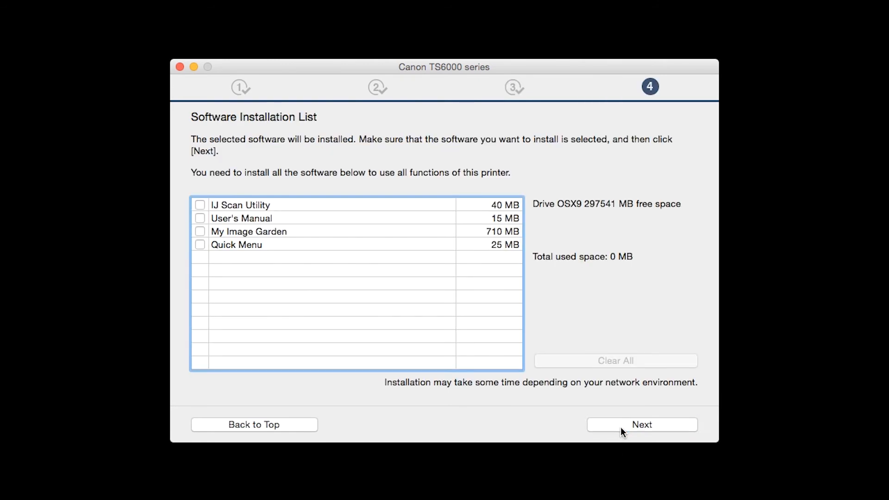
mouse_move(584, 445)
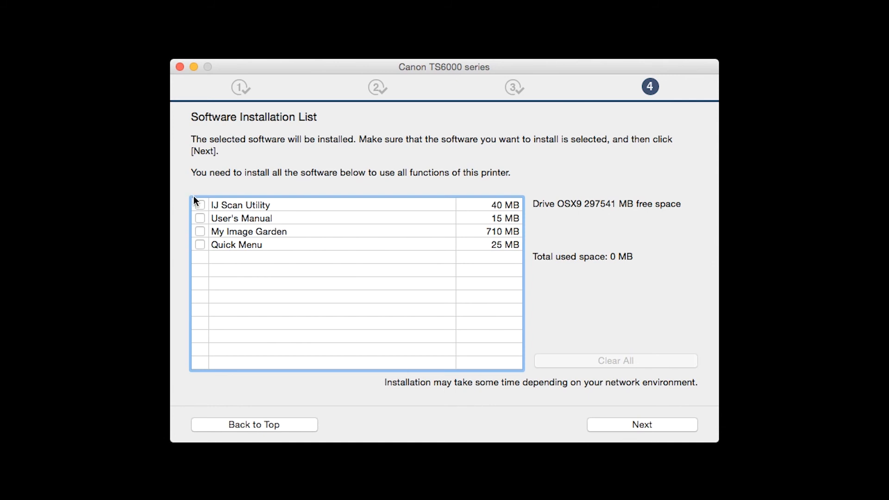
click(200, 218)
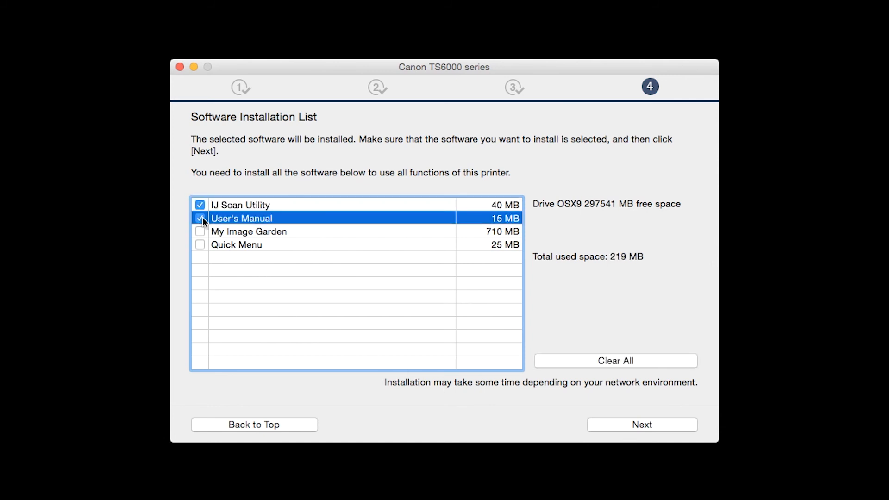
click(200, 232)
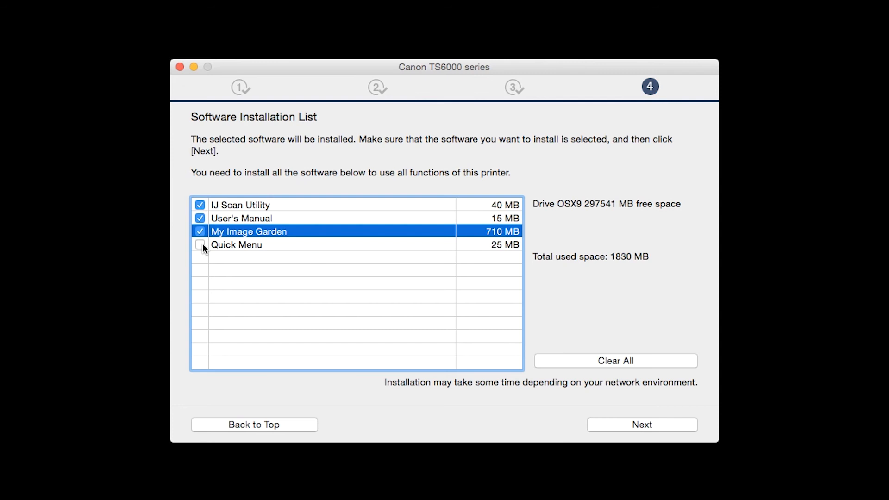
click(200, 244)
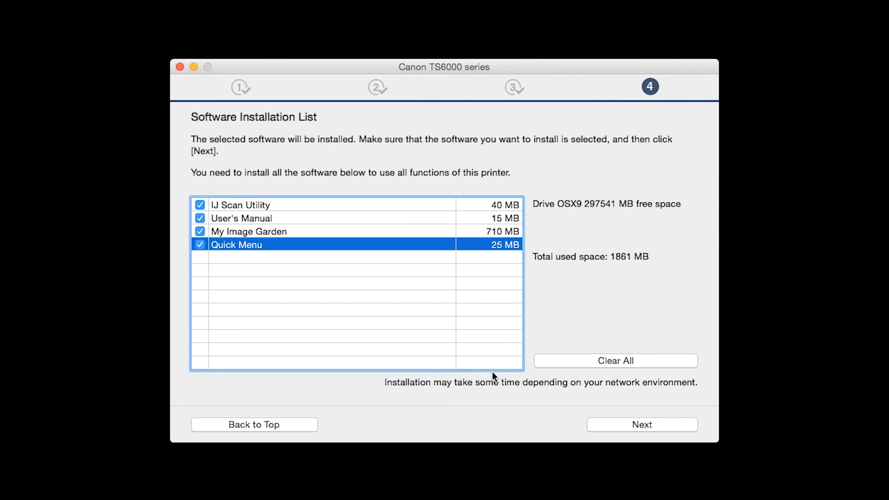
click(642, 424)
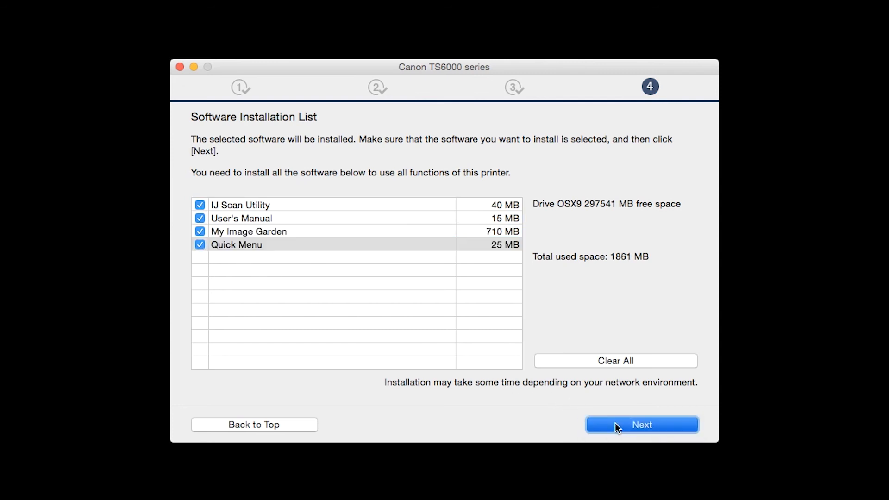
click(641, 424)
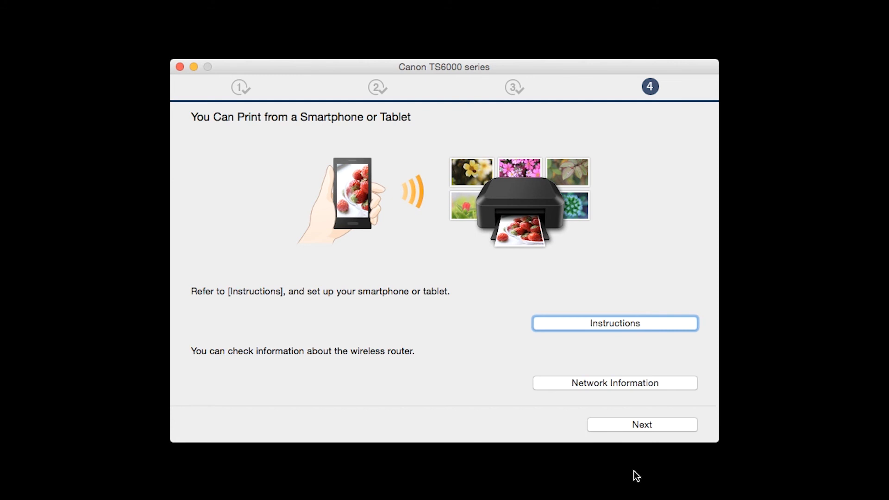
mouse_move(619, 433)
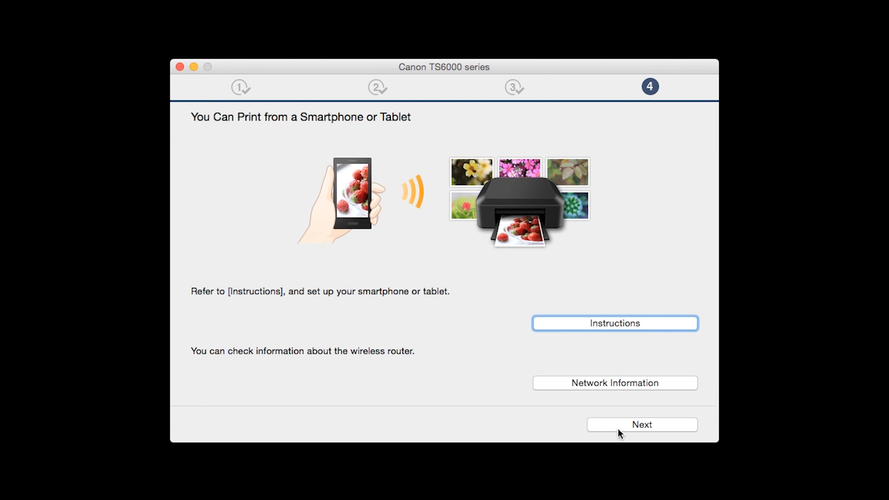
Skip the smartphone printing and User Registration pages to reach the completion screen
click(642, 425)
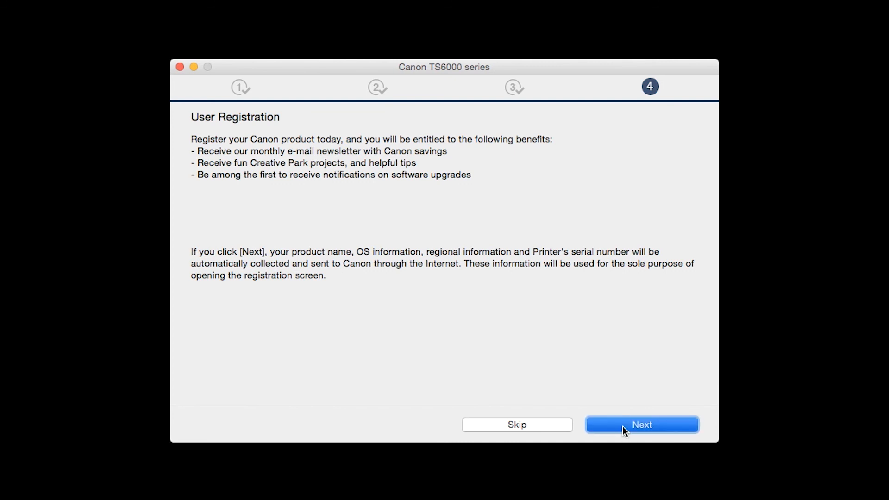
click(641, 425)
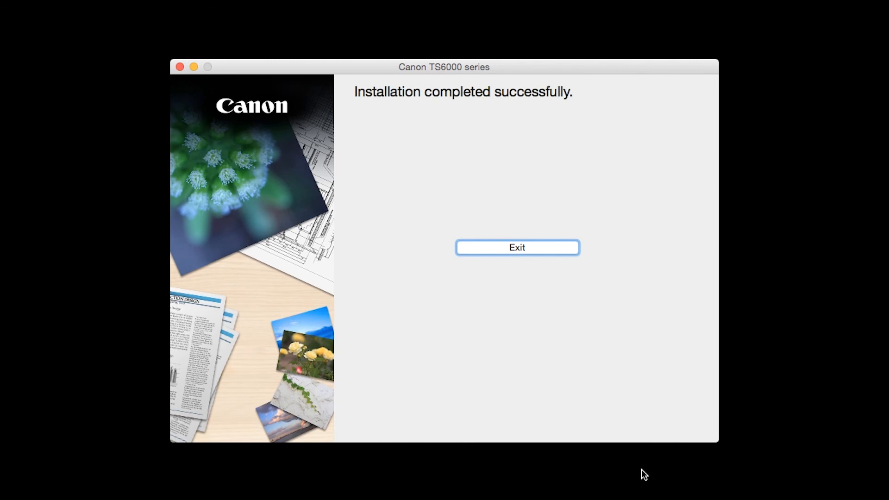
mouse_move(548, 255)
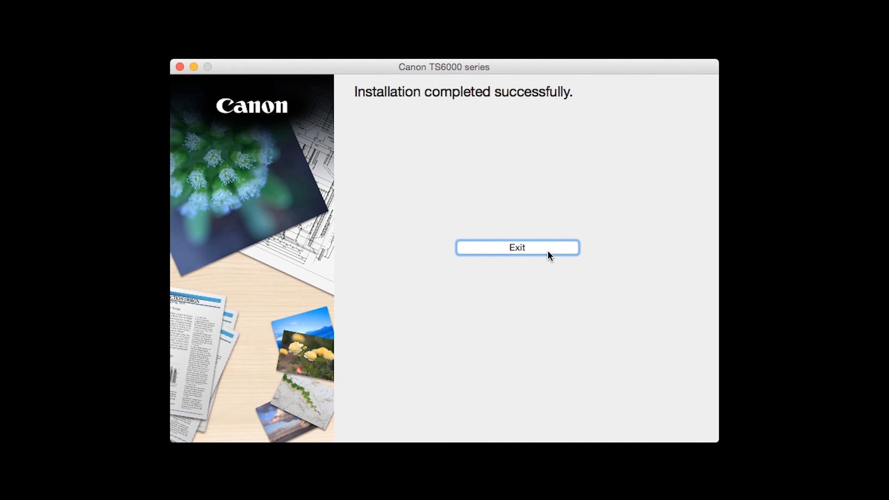